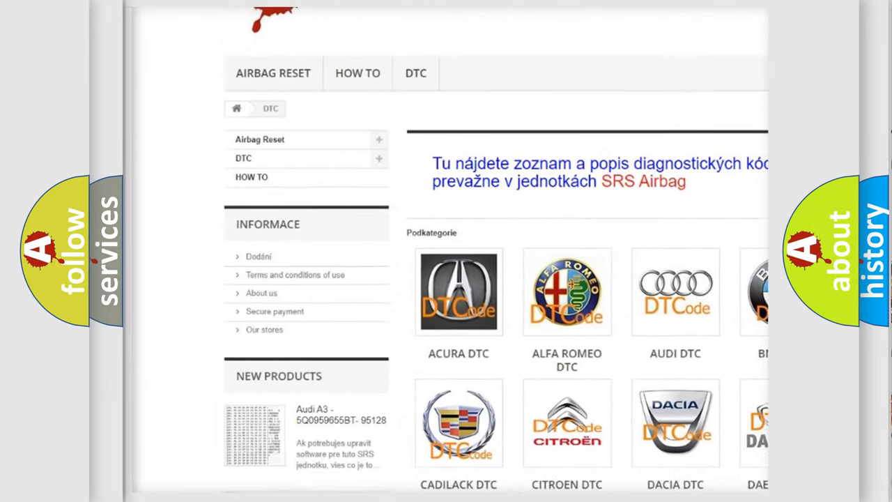
{"action": "scroll", "scroll_direction": "down", "scroll_amount": 3}
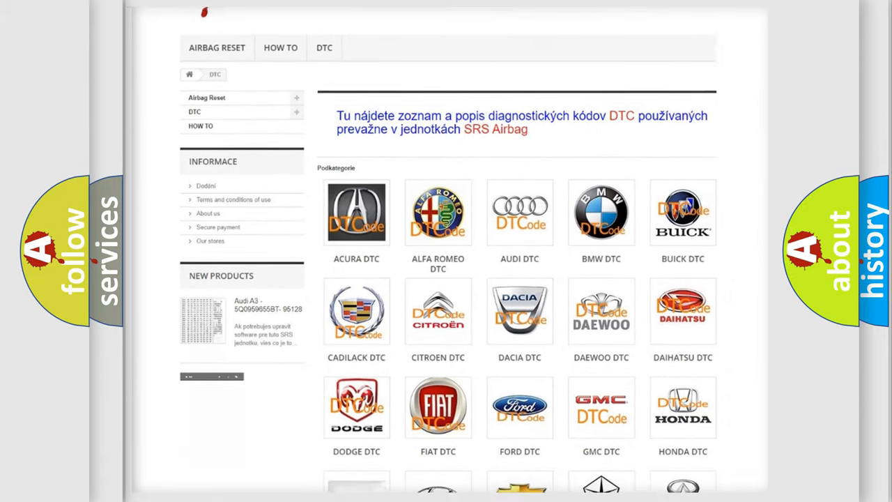
{"action": "scroll", "scroll_direction": "down", "scroll_amount": 3}
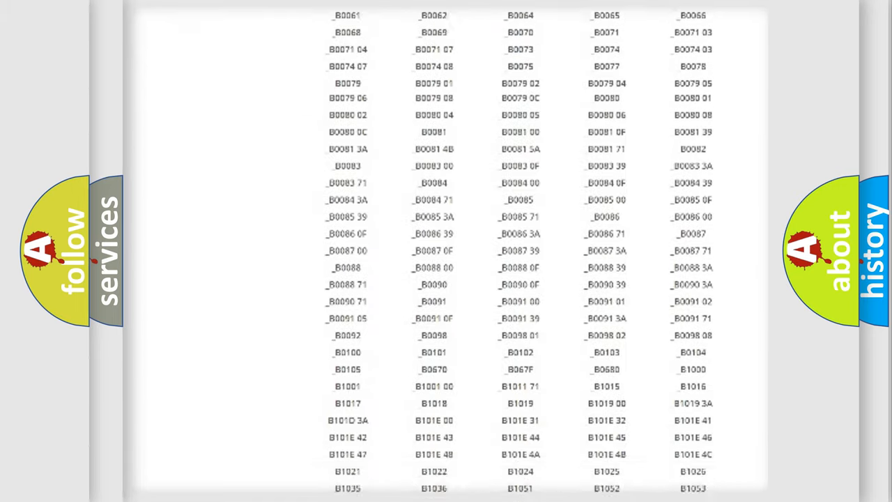
{"action": "scroll", "scroll_direction": "up", "scroll_amount": 3}
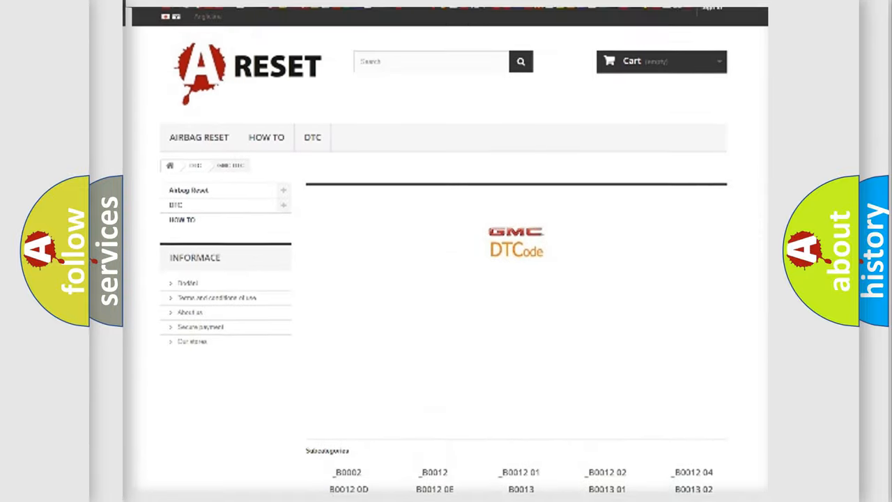